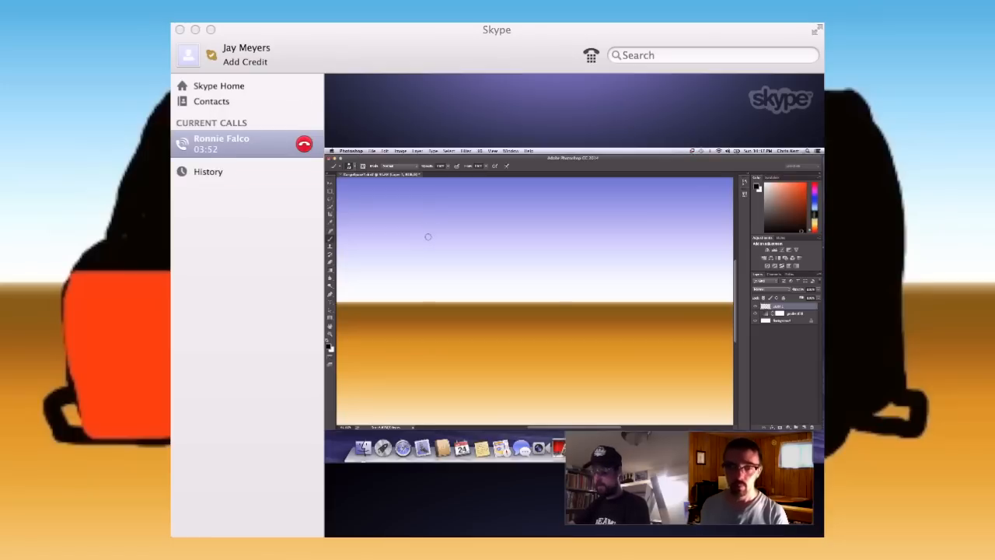
Brush a black roof line left to right, turning at the rear corner into the back edge and wheel arch.
left_click_drag(425, 238, 462, 238)
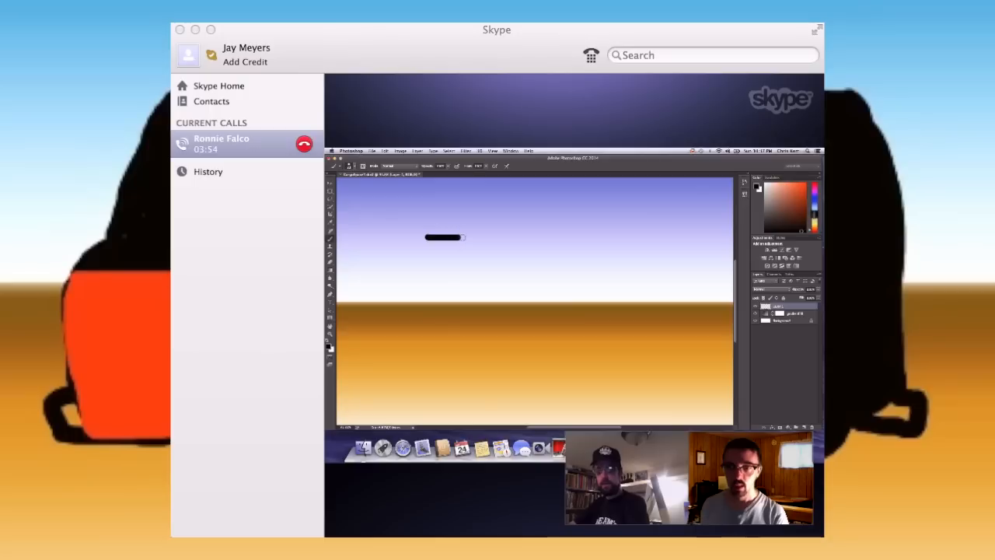
left_click_drag(445, 238, 542, 238)
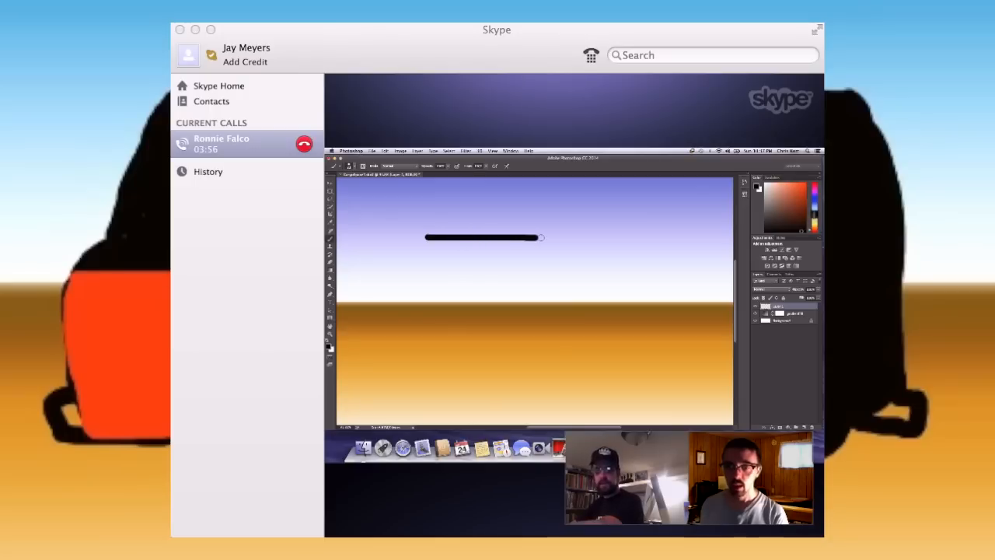
left_click_drag(540, 237, 568, 240)
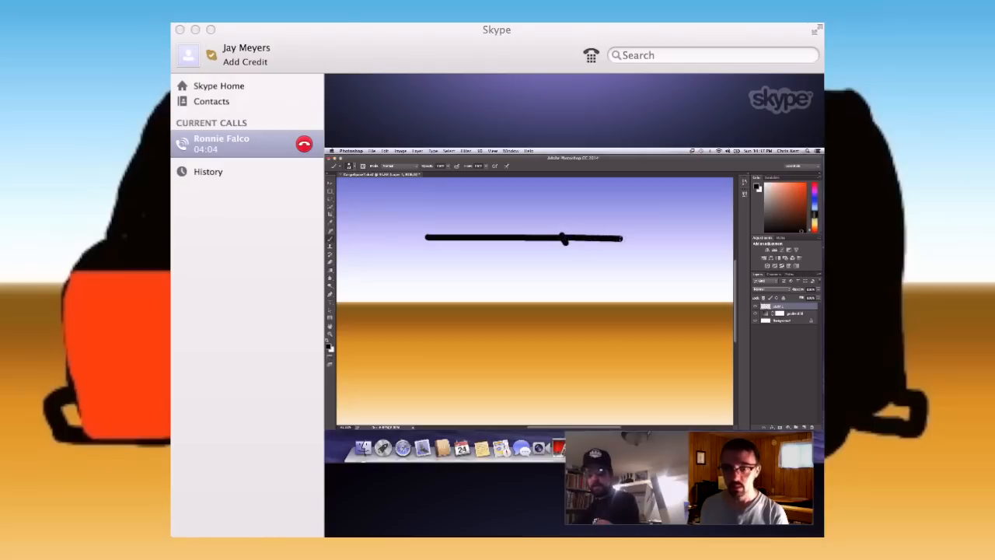
left_click_drag(622, 238, 657, 238)
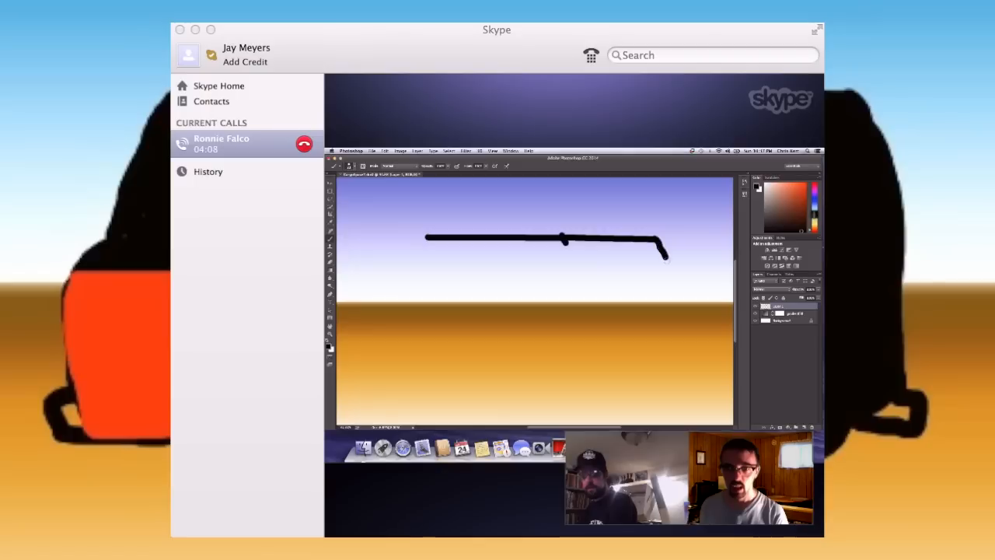
left_click_drag(666, 251, 672, 332)
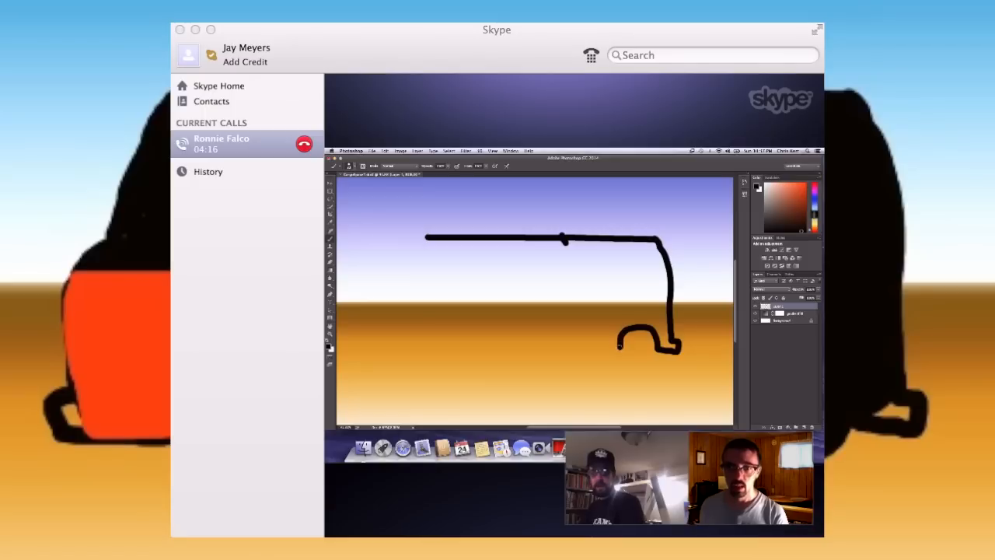
Draw the van's underside and front in black, then the front windshield pillar.
left_click_drag(618, 348, 556, 350)
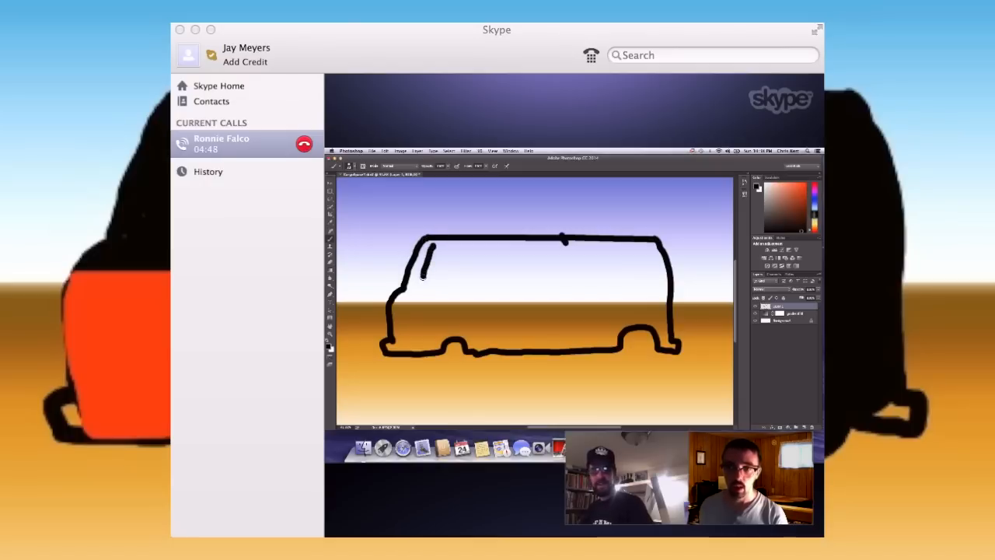
left_click_drag(424, 264, 451, 286)
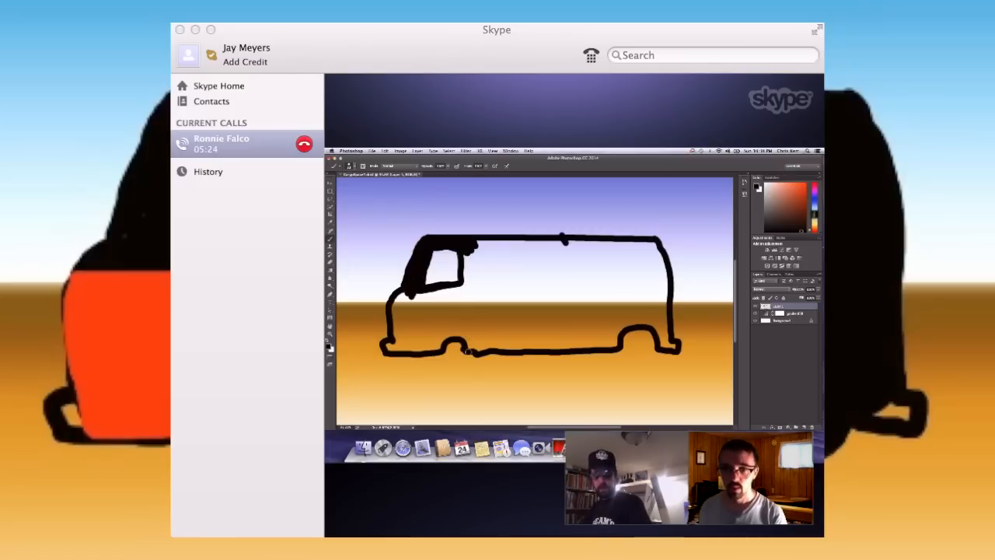
Paint the cab and front body solid black, leaving the window, and add two wheels.
left_click_drag(440, 349, 470, 365)
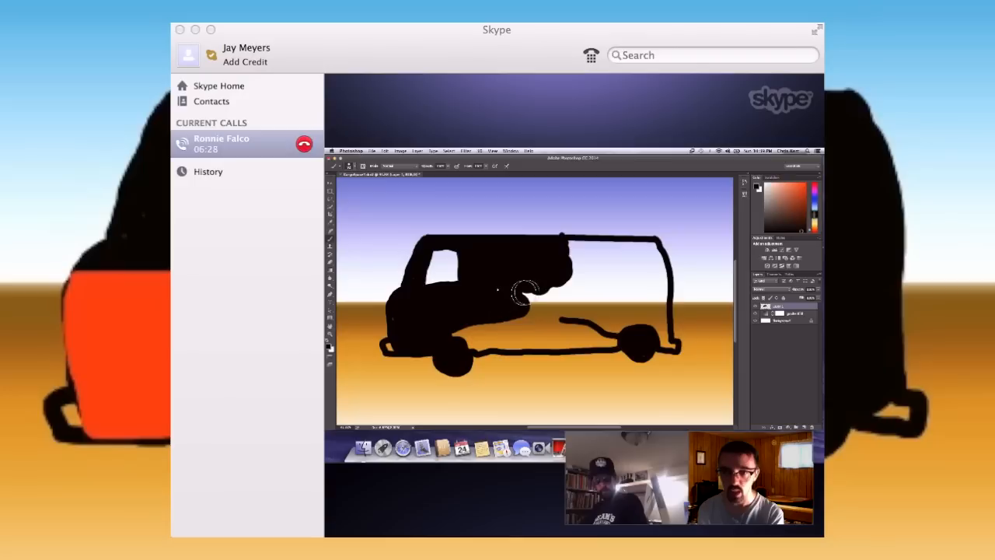
Fill the rear body, the area around the rear wheel and remaining gaps with black.
left_click_drag(525, 292, 645, 261)
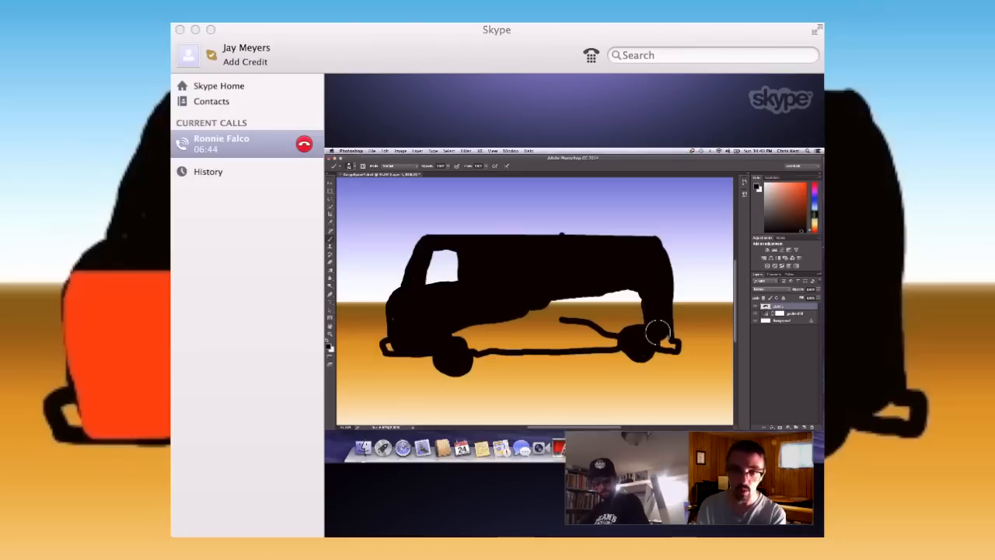
left_click_drag(657, 335, 622, 311)
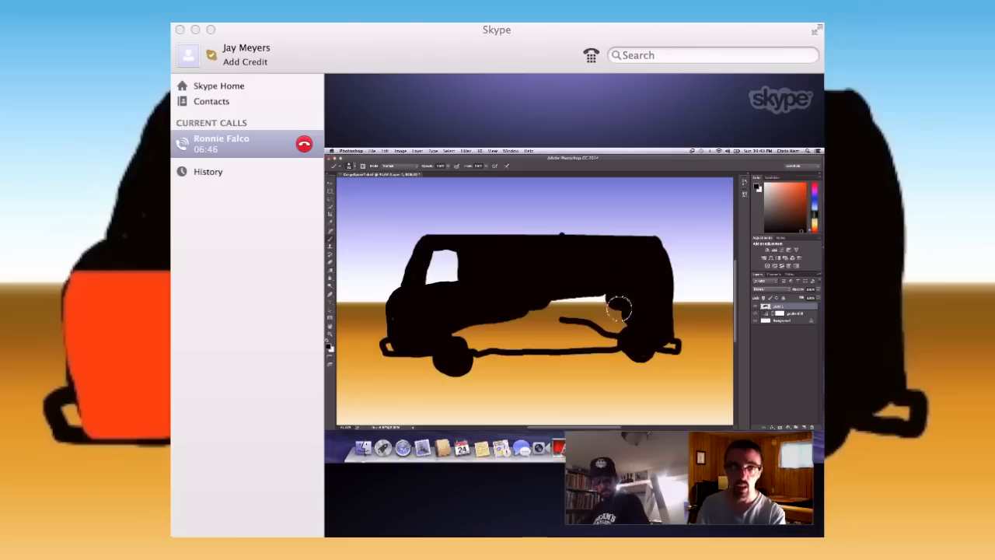
left_click_drag(622, 311, 494, 335)
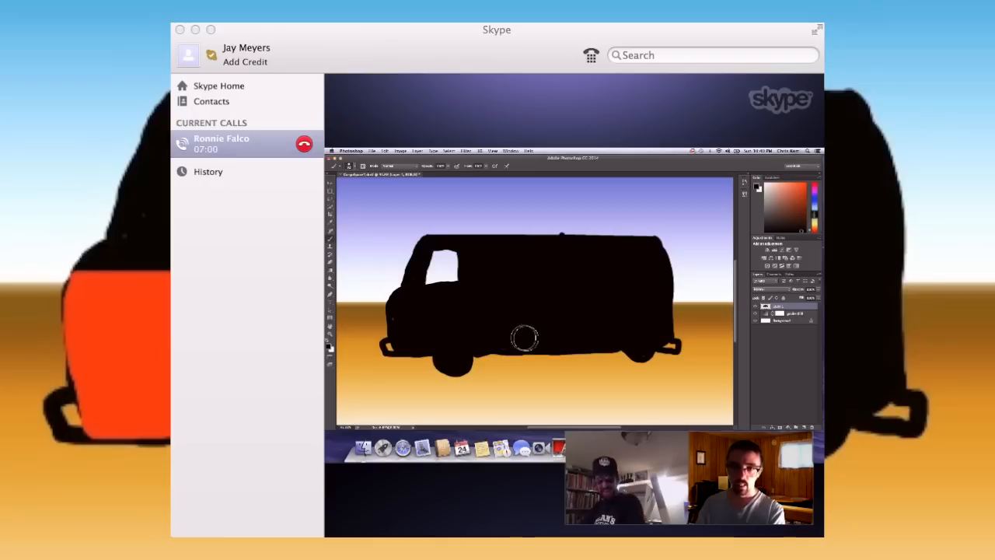
mouse_move(471, 321)
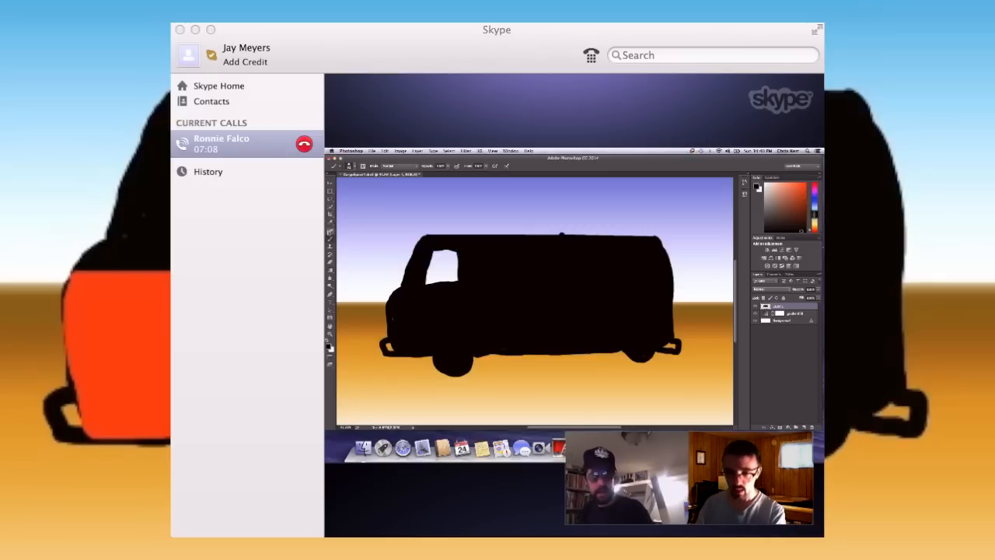
Set the foreground colour to red and show the Brush Preset picker.
left_click(358, 165)
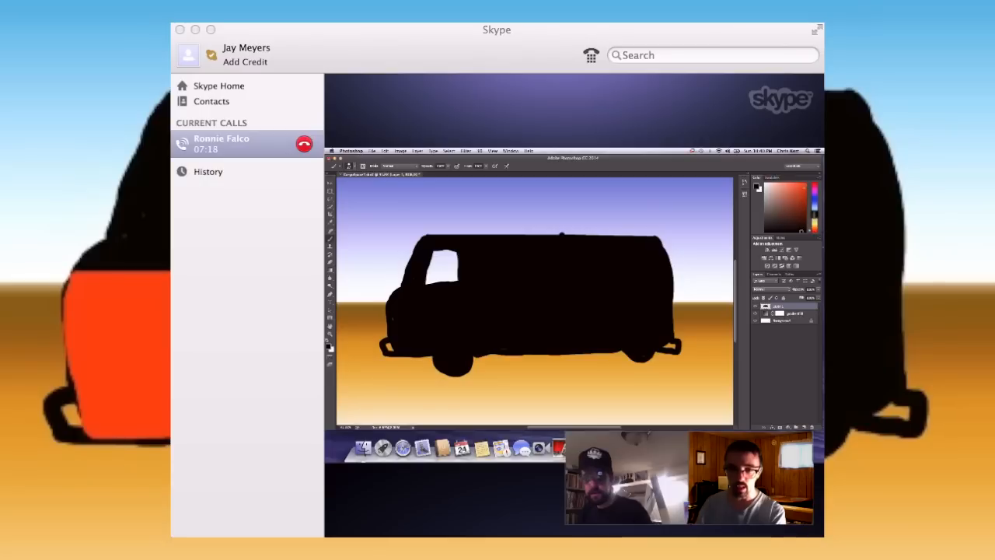
mouse_move(538, 264)
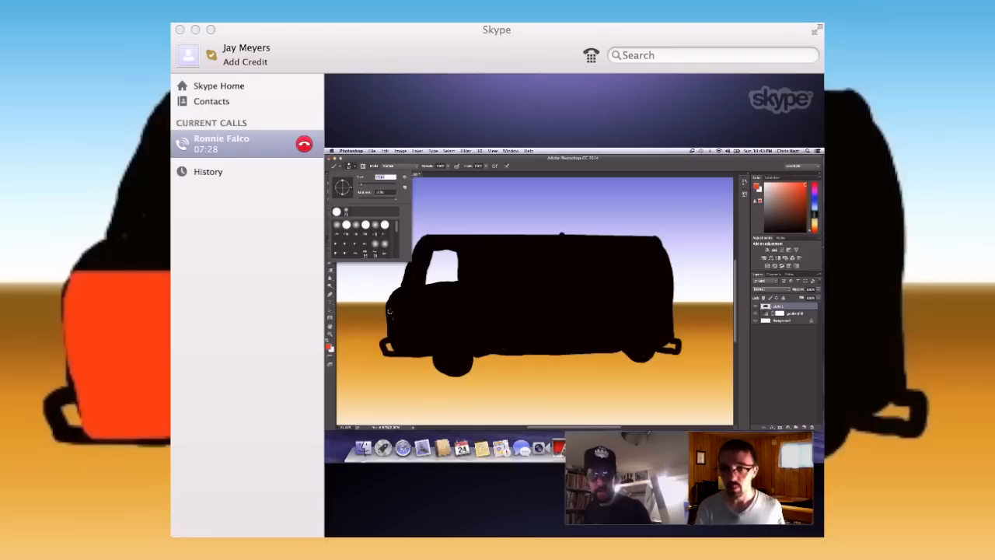
Paint red flame strokes along the lower front side, extending toward the front wheel arch.
left_click_drag(388, 298, 478, 297)
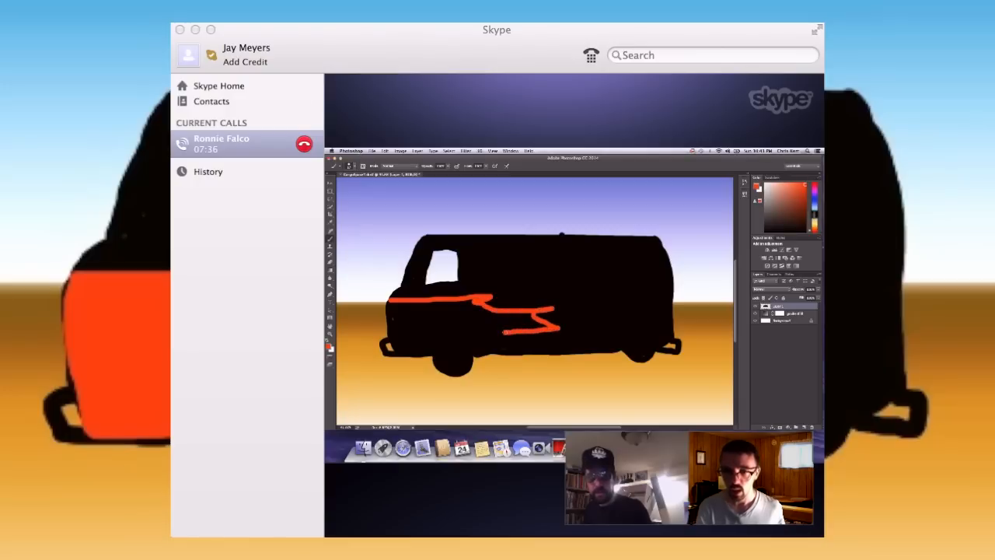
left_click_drag(529, 330, 528, 346)
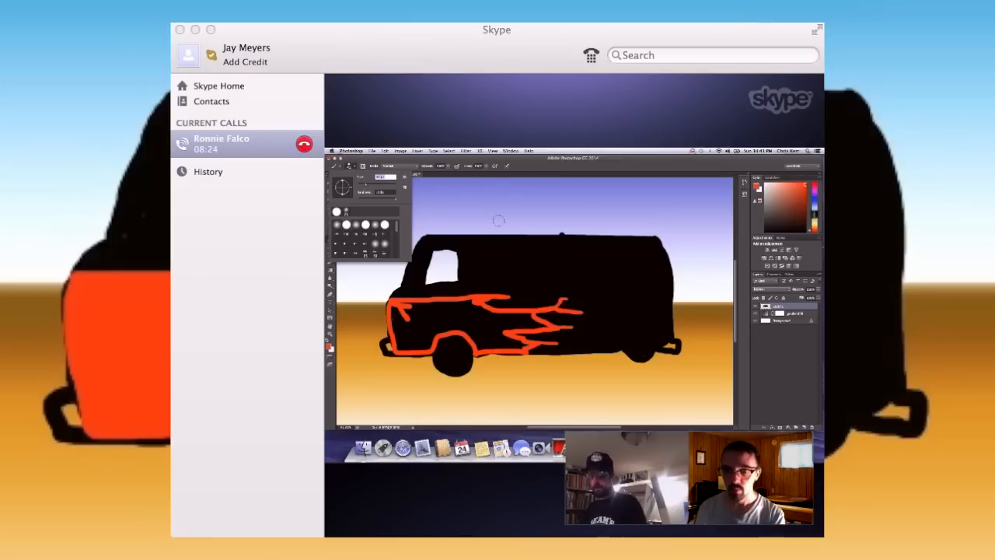
mouse_move(531, 270)
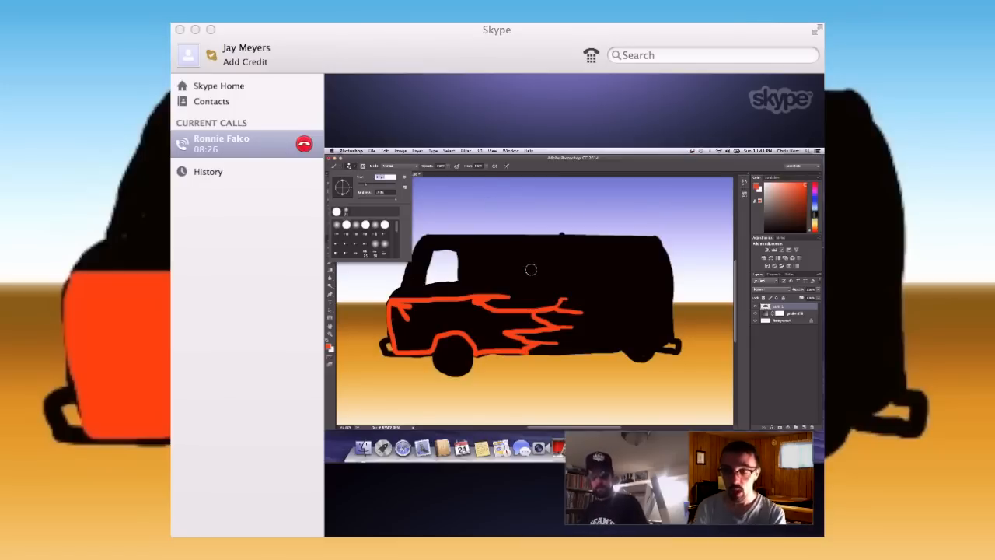